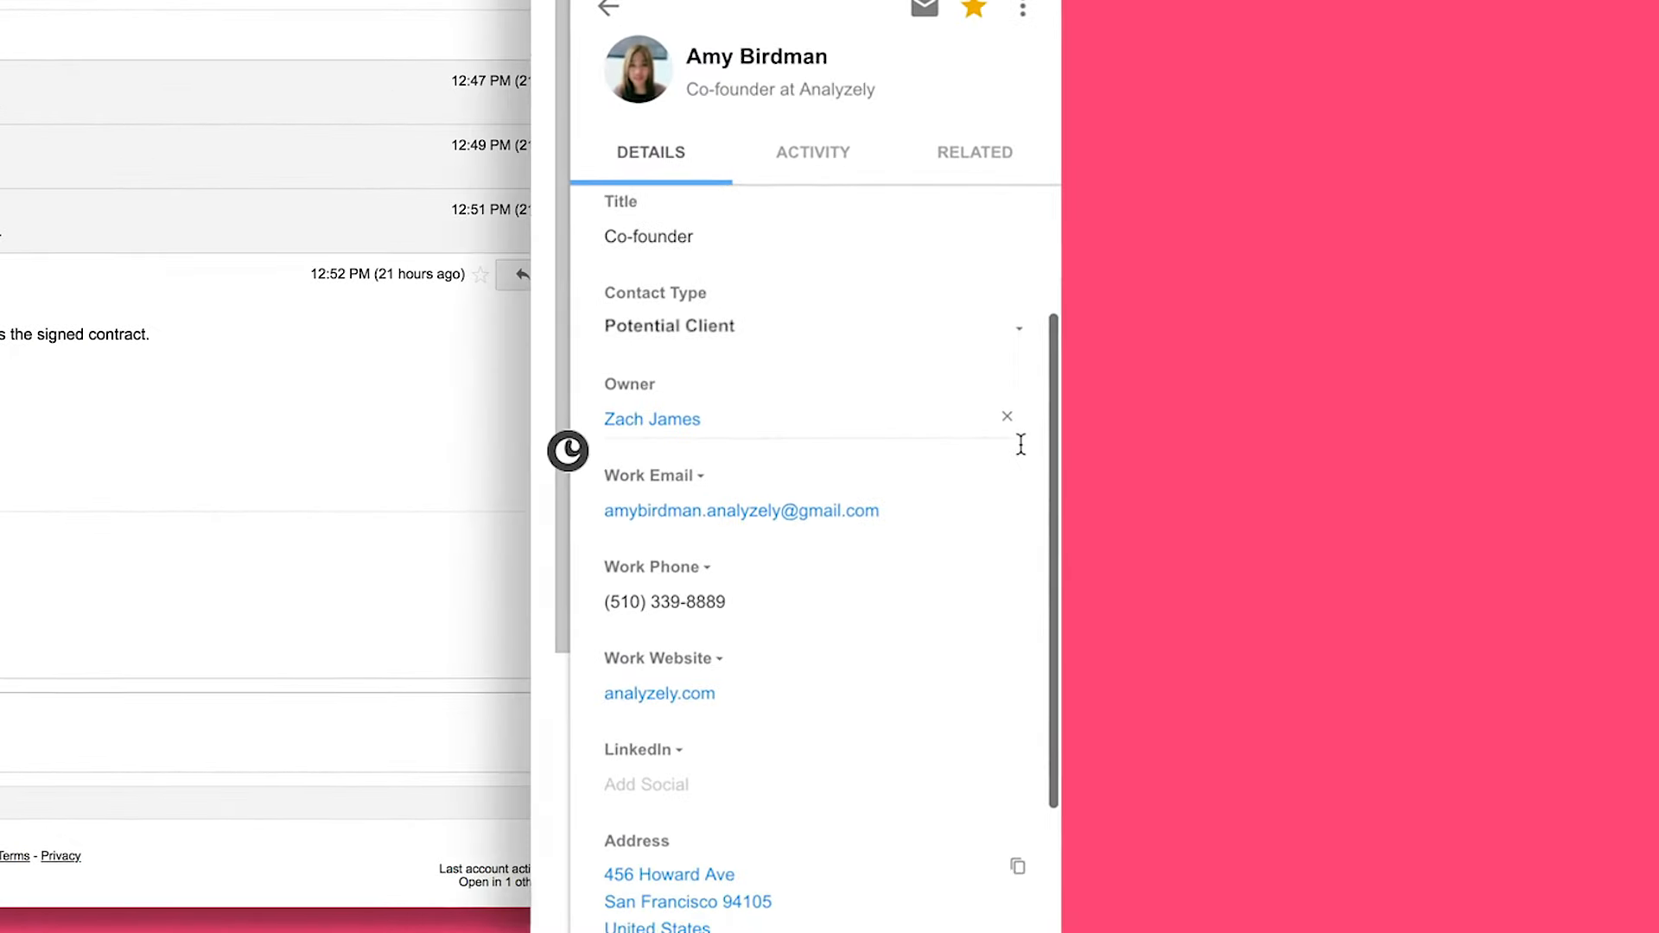
scroll(down, 3)
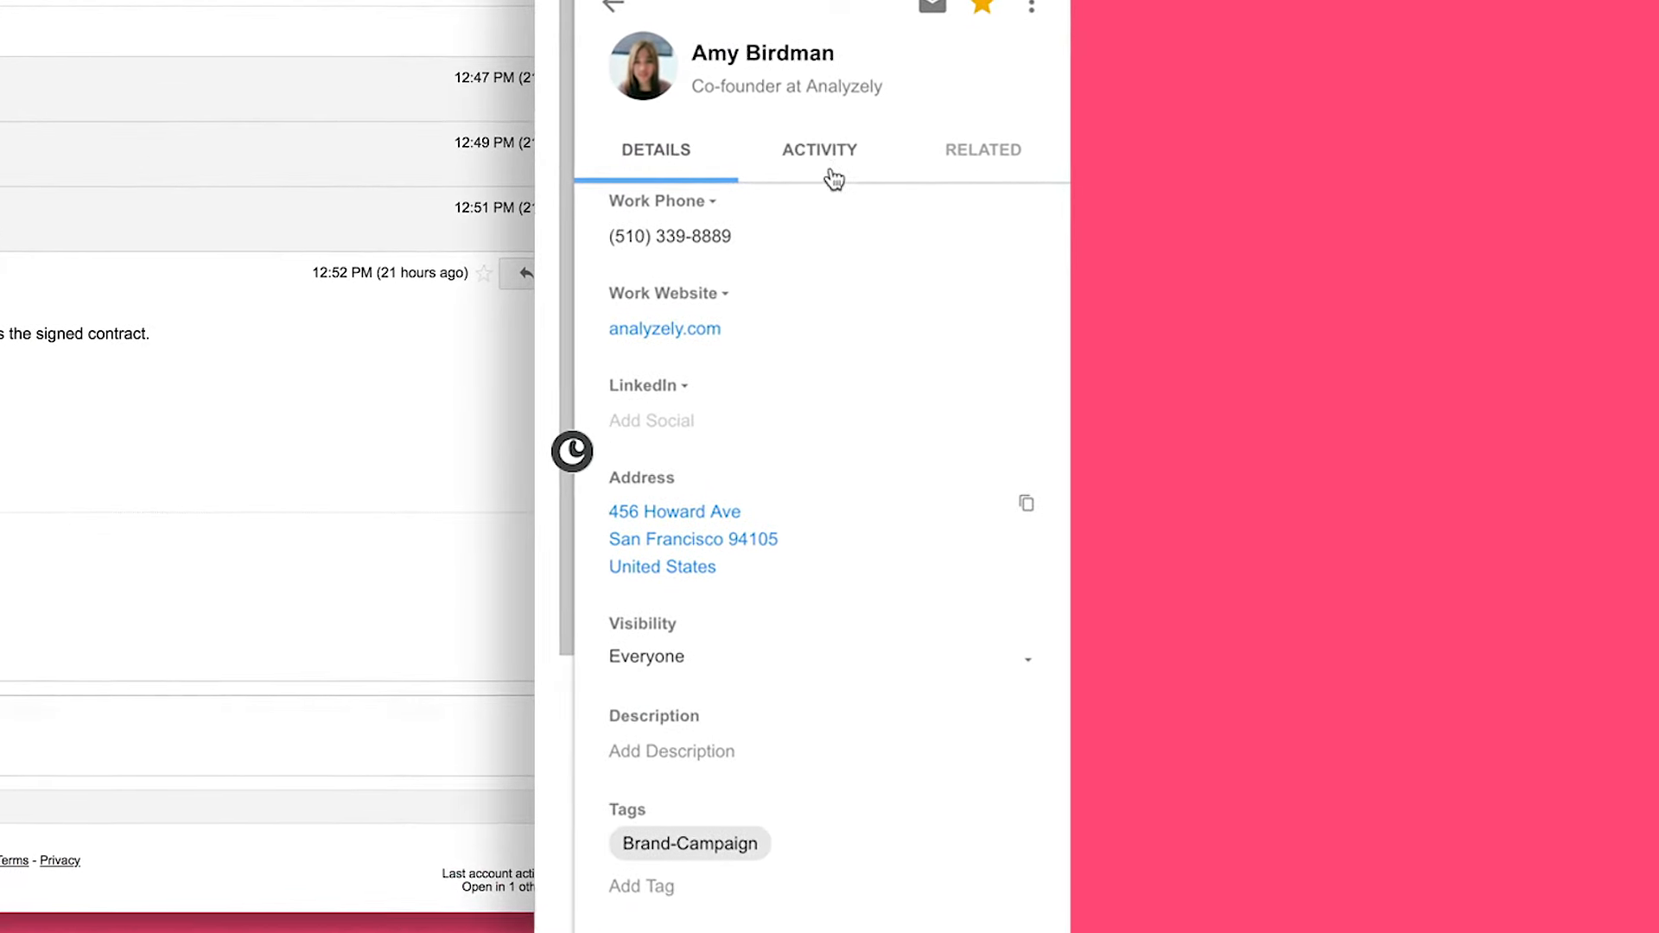
click(818, 149)
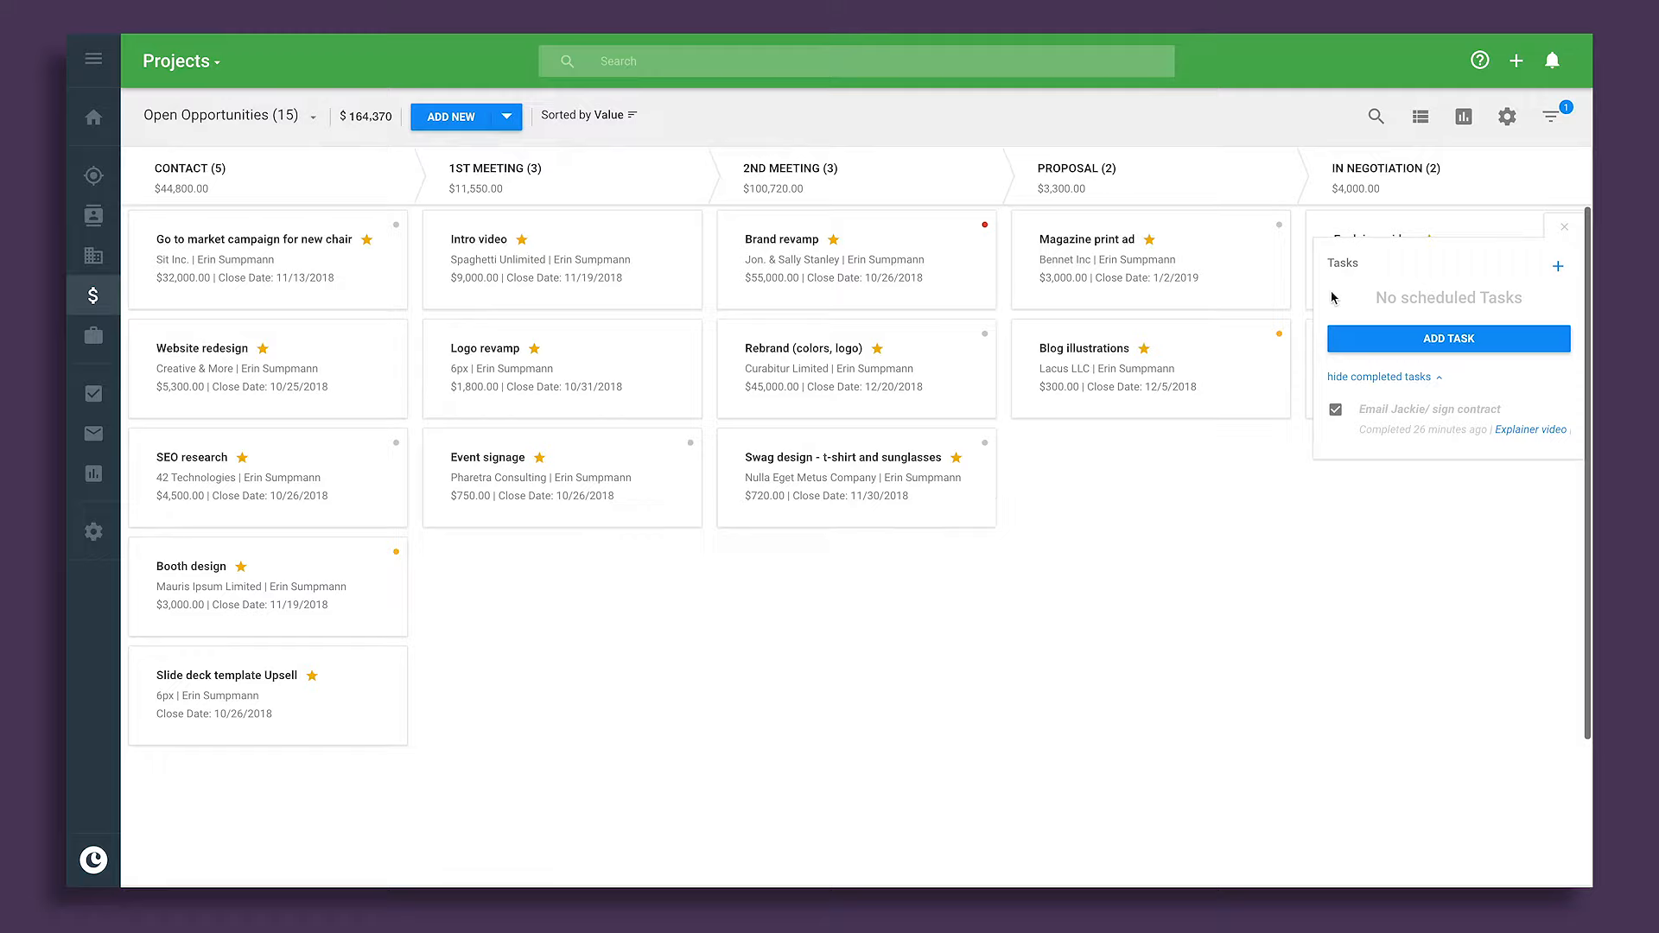
- Mark the Keane Gates opportunity as Won and save, making Keane Gates and Scelerisque Company clients
click(1562, 226)
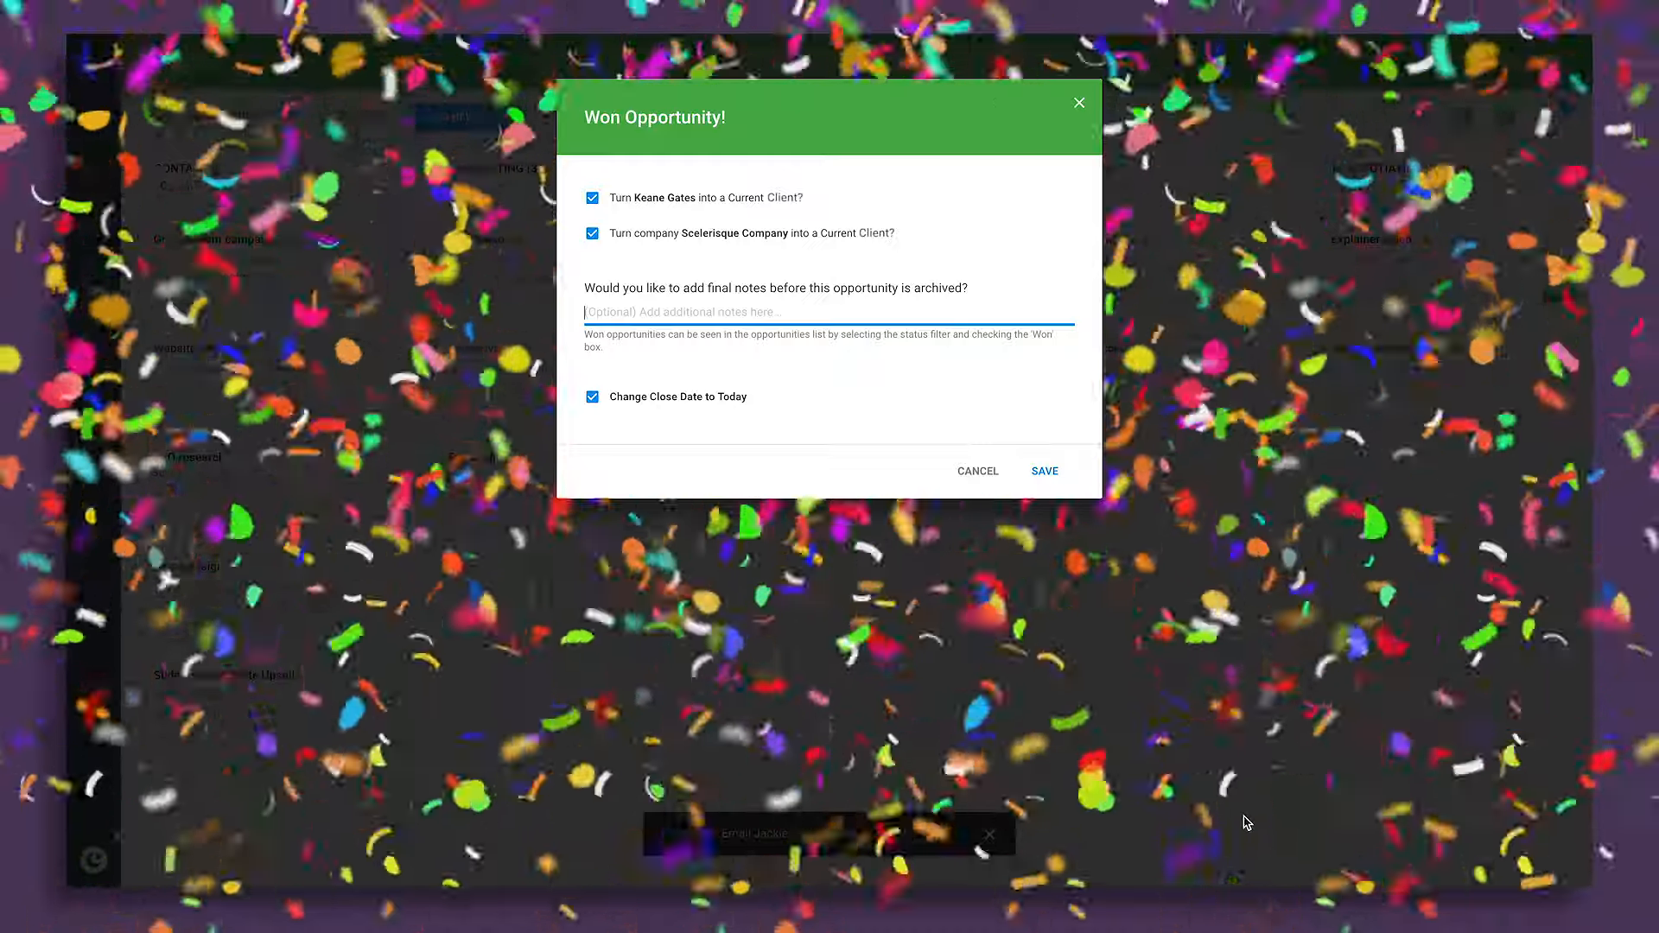
click(1042, 470)
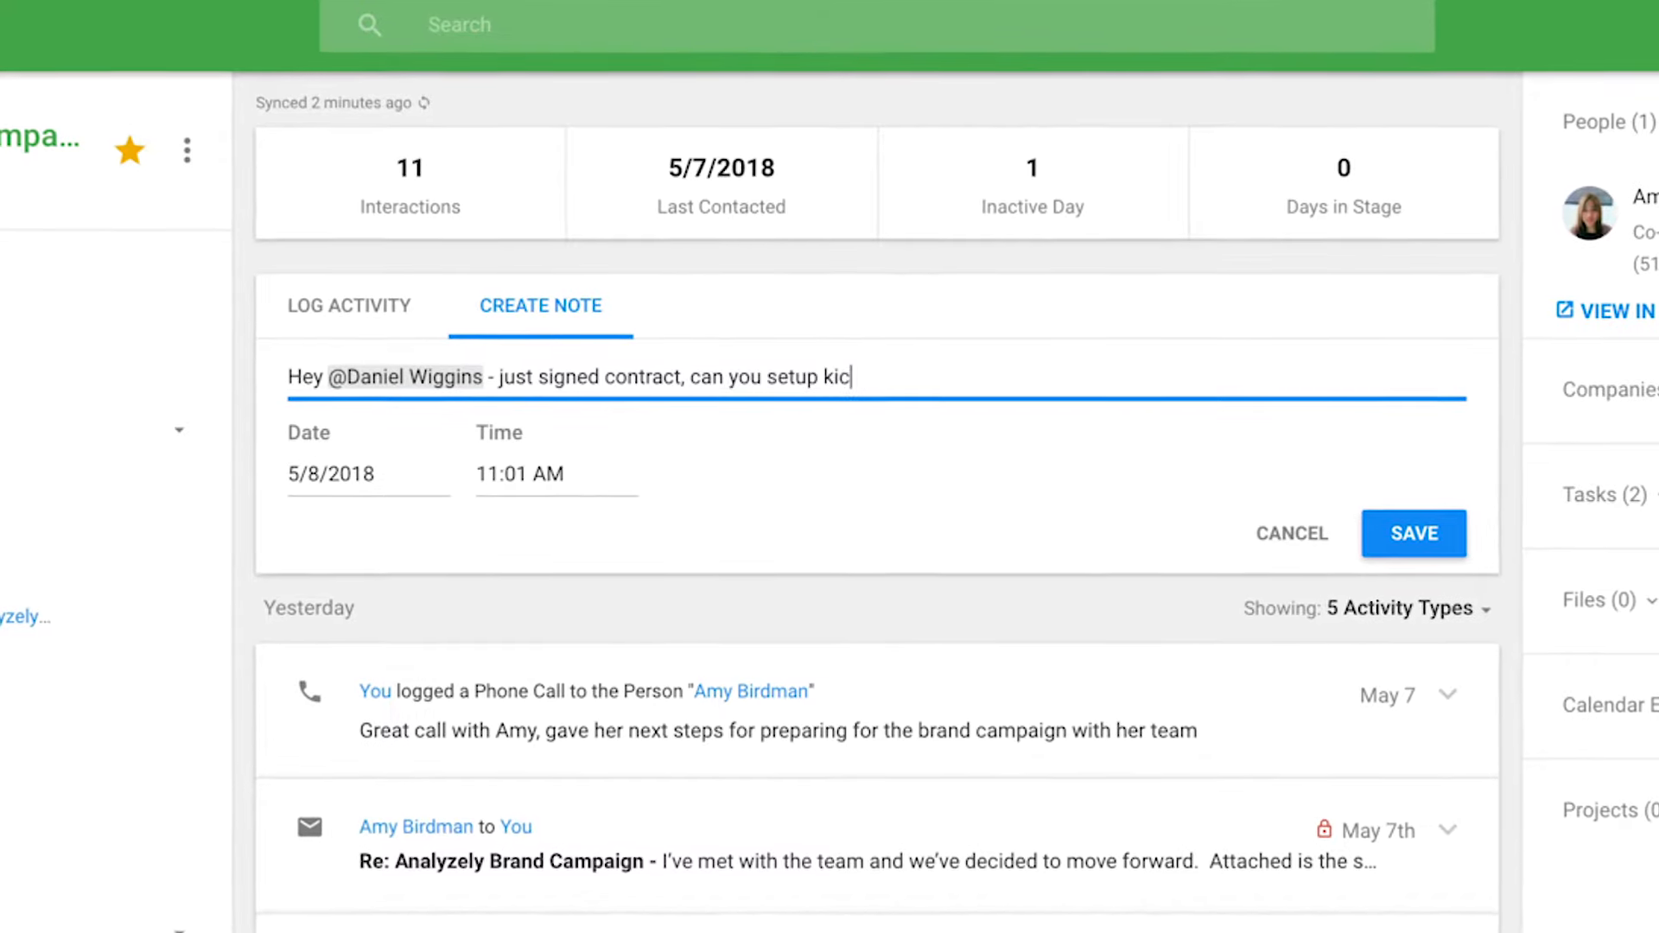
text(koff meeting?)
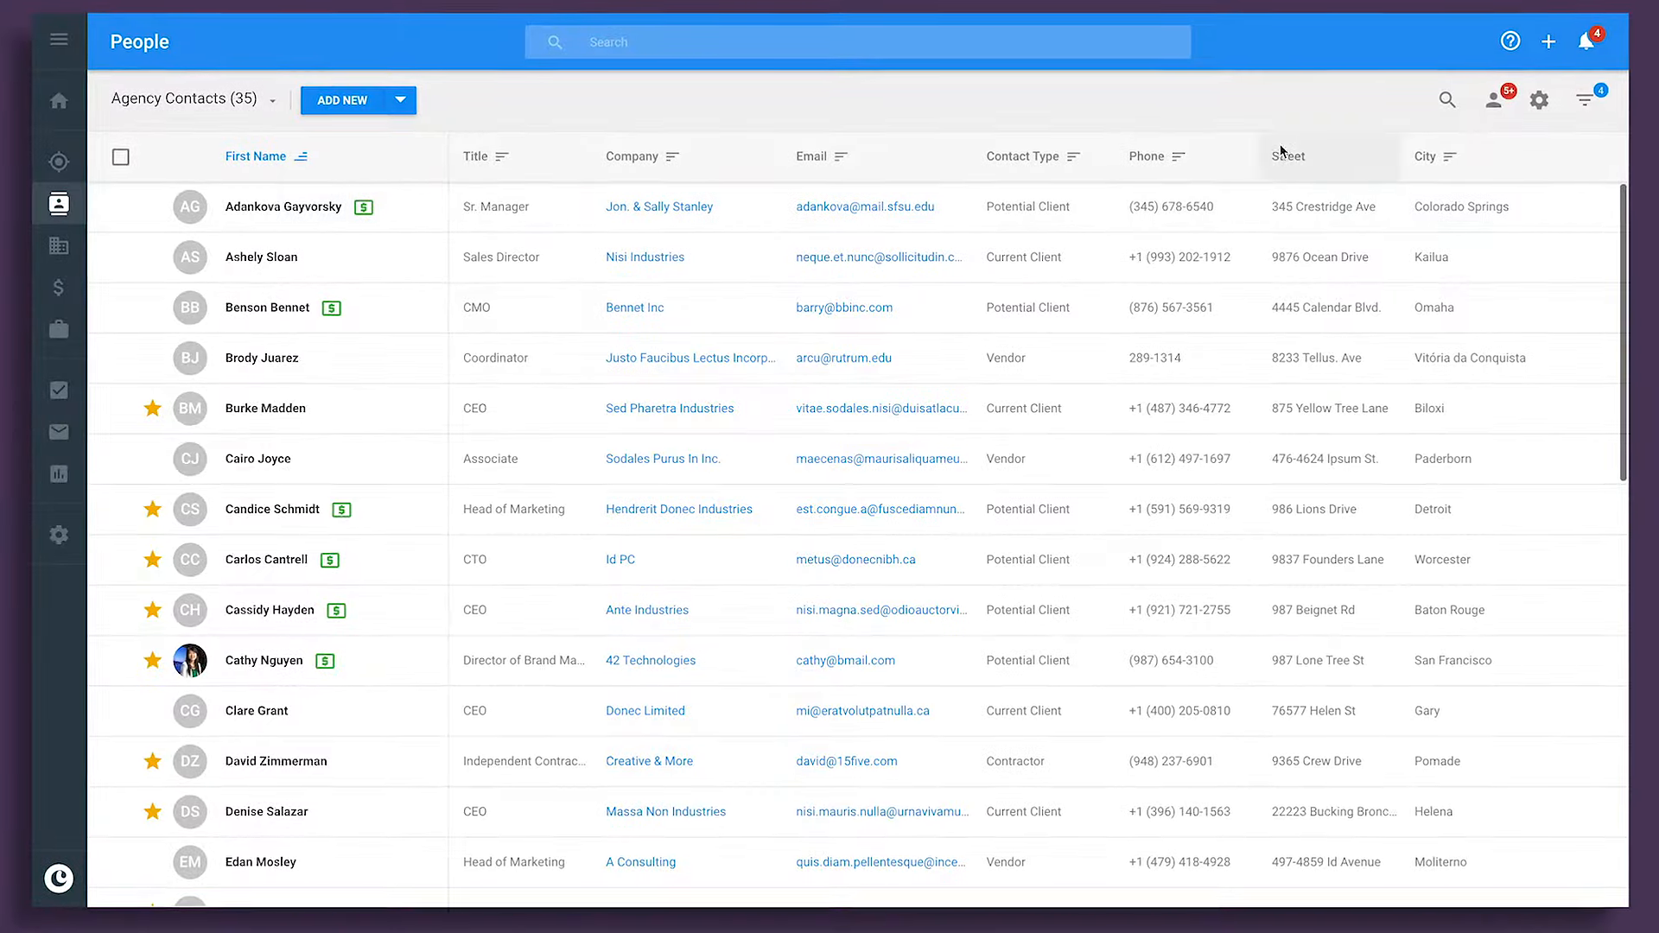
click(282, 206)
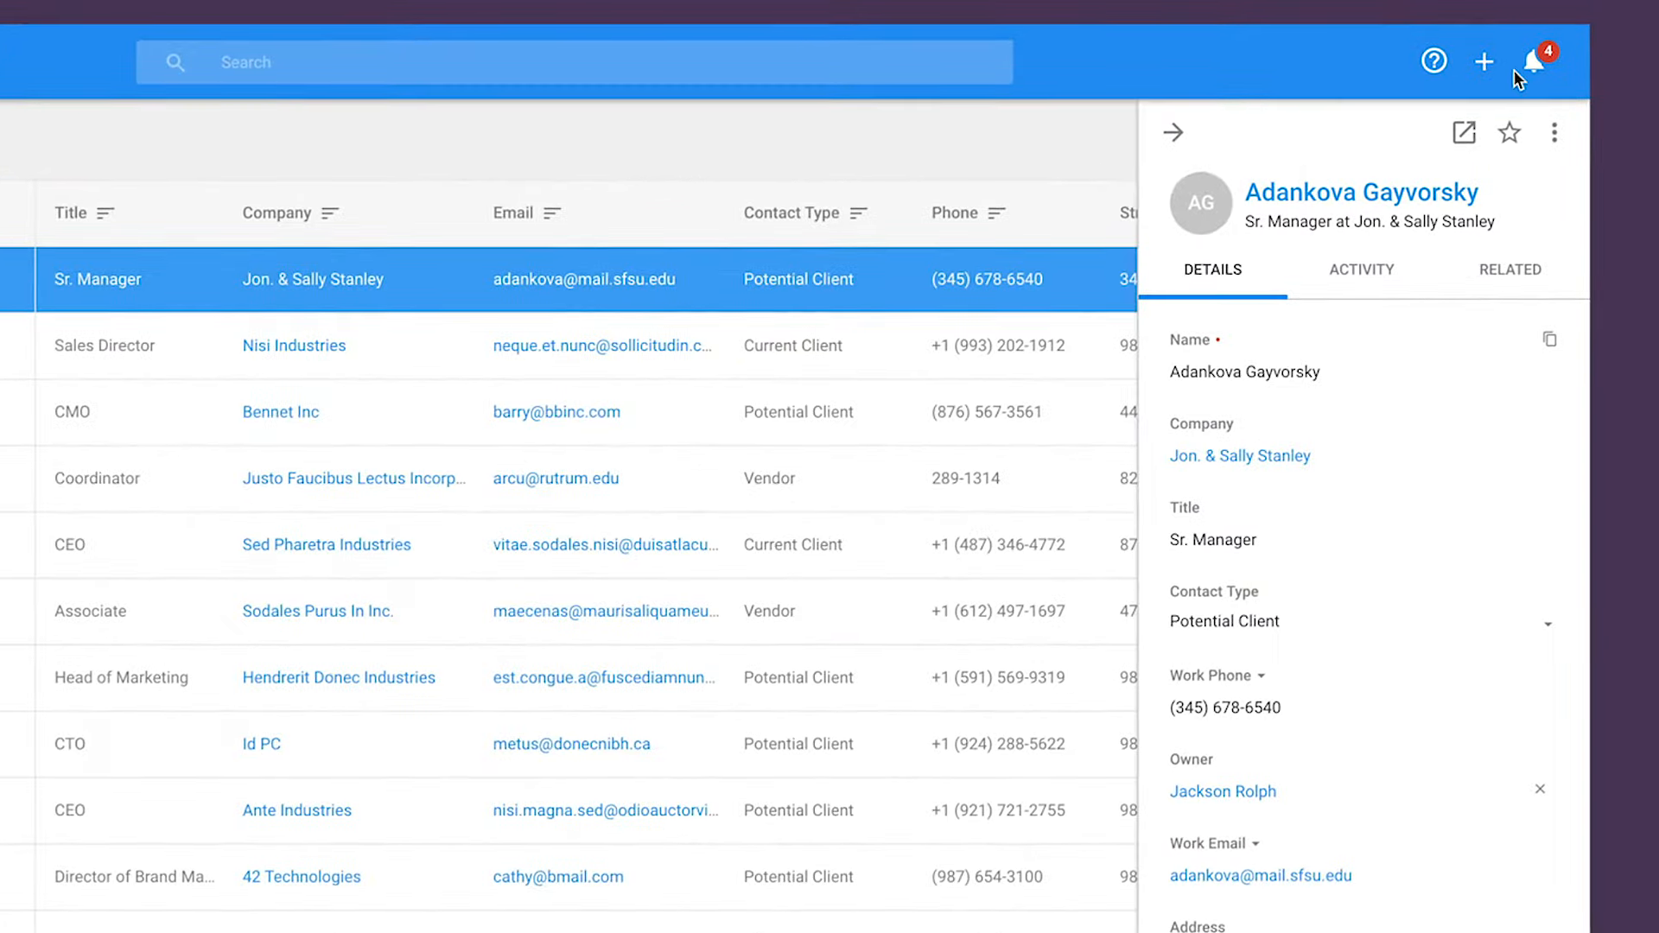
click(1531, 60)
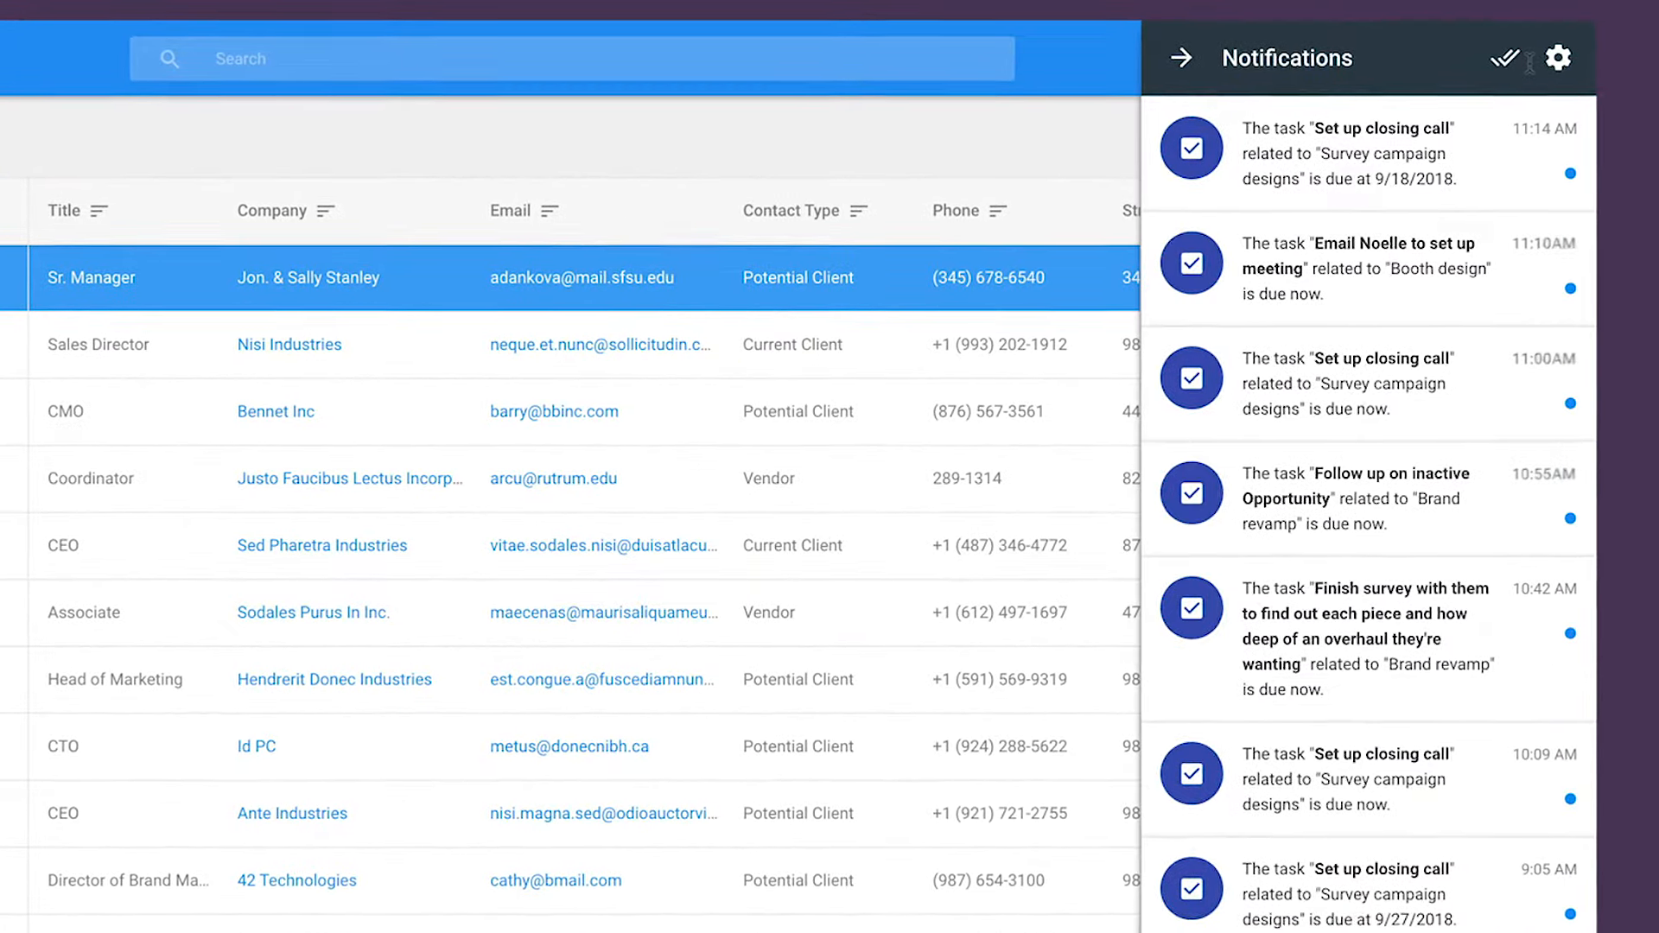
- Show the Home dashboard with $61.2M forecast, $99.3M pipeline and open tasks
click(107, 479)
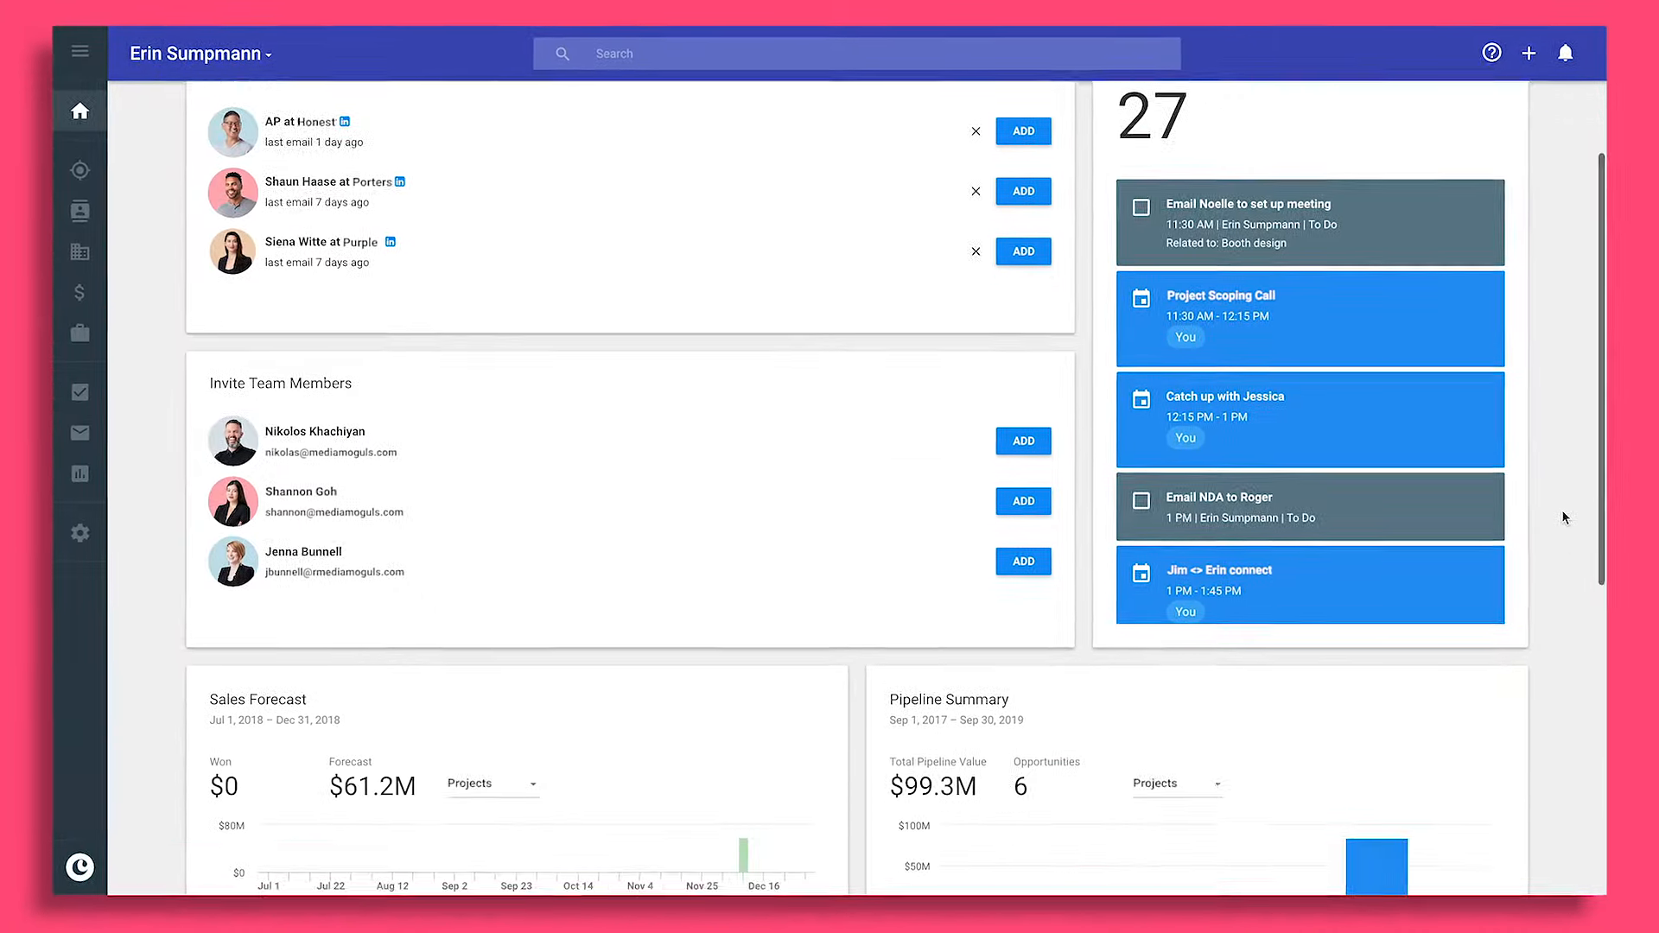
scroll(down, 3)
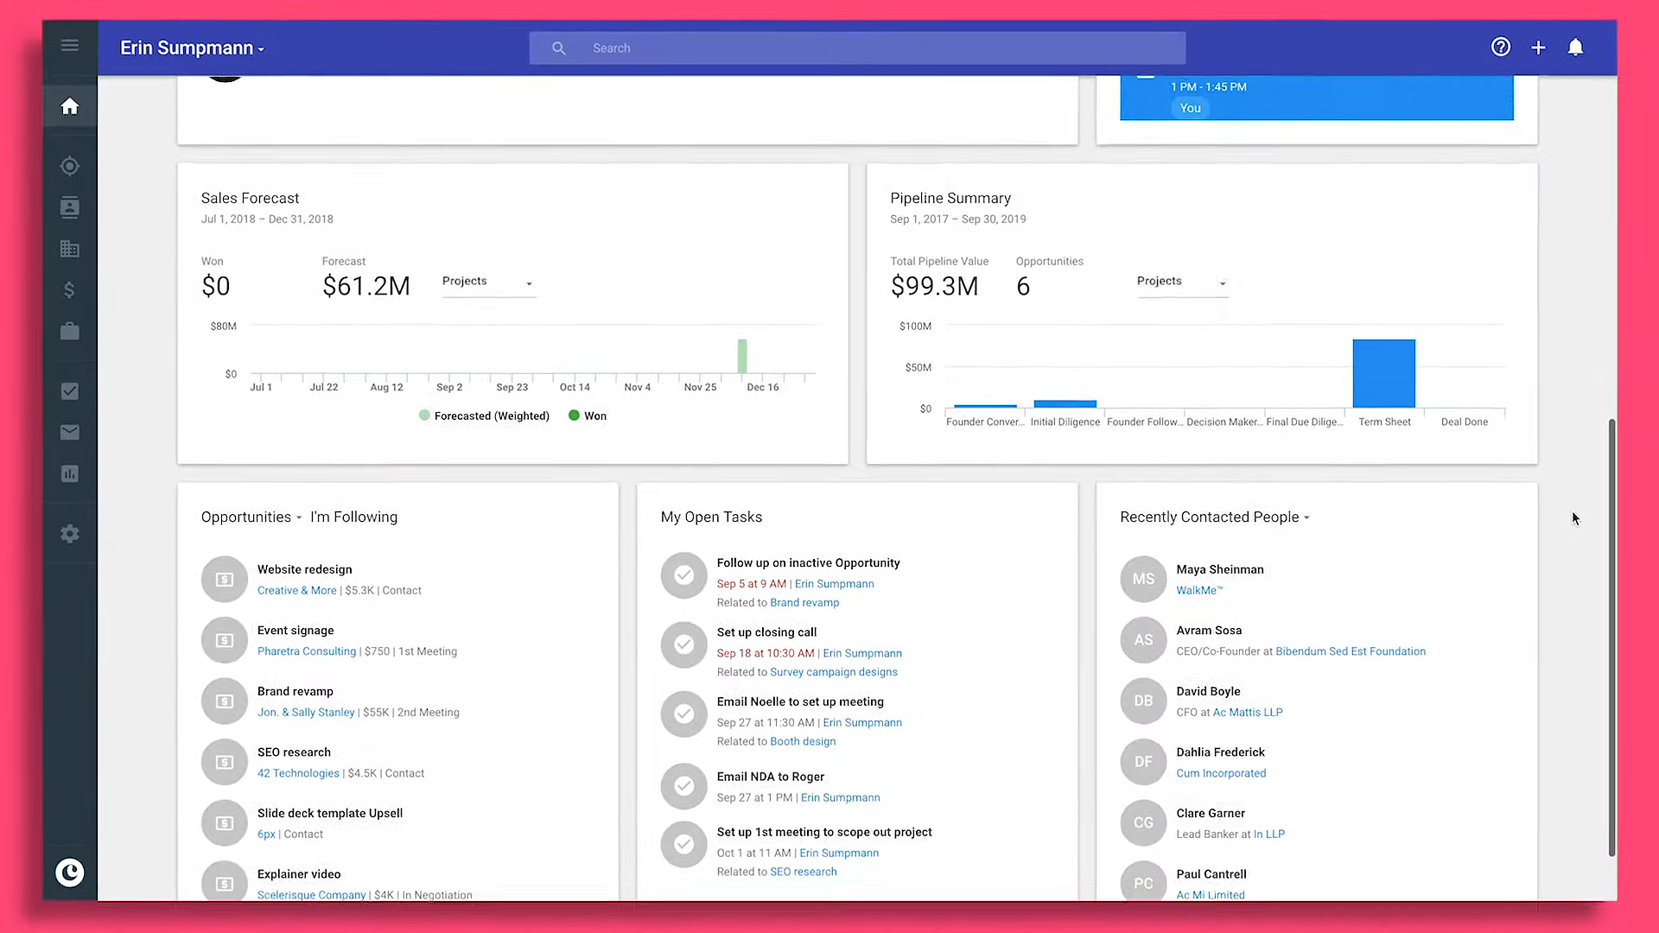